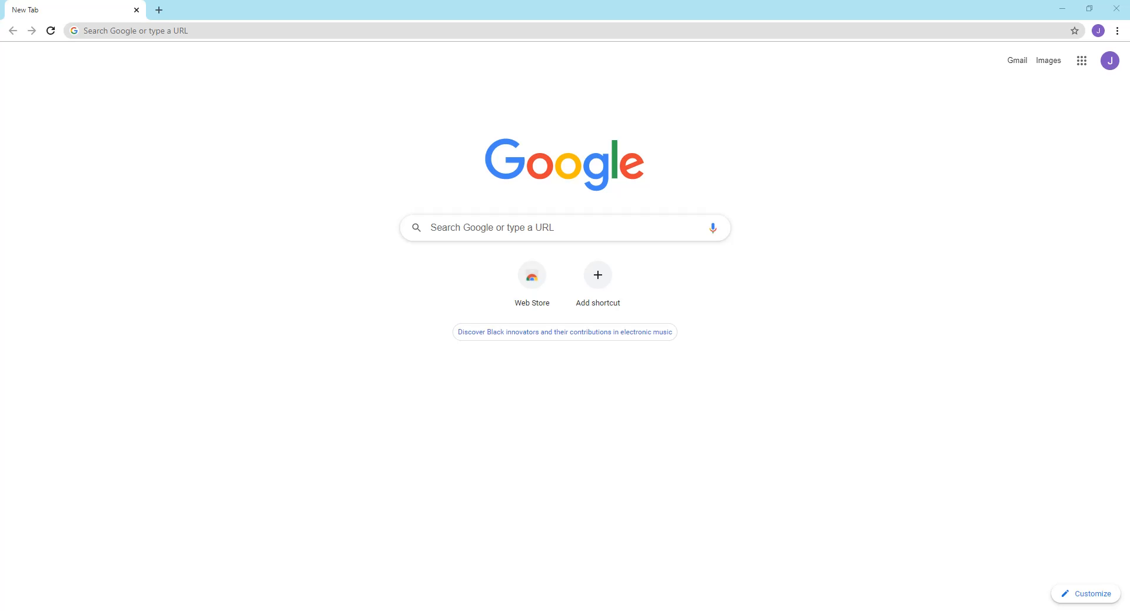
mouse_move(913, 303)
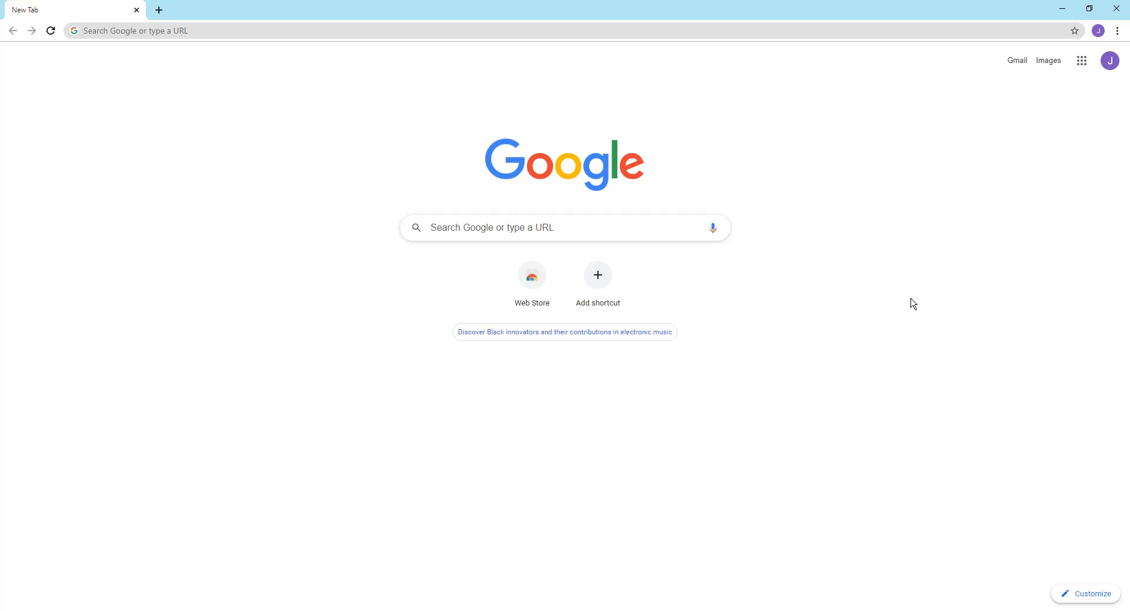
mouse_move(823, 335)
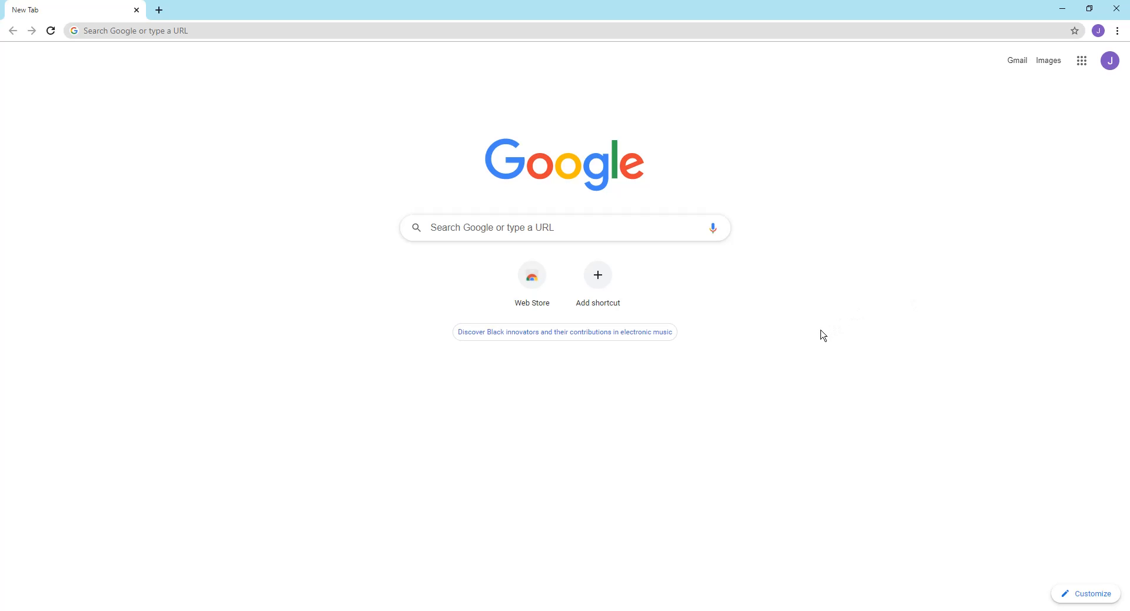
Step: Open DevTools on the new tab page via Inspect and show the Console panel
right_click(818, 317)
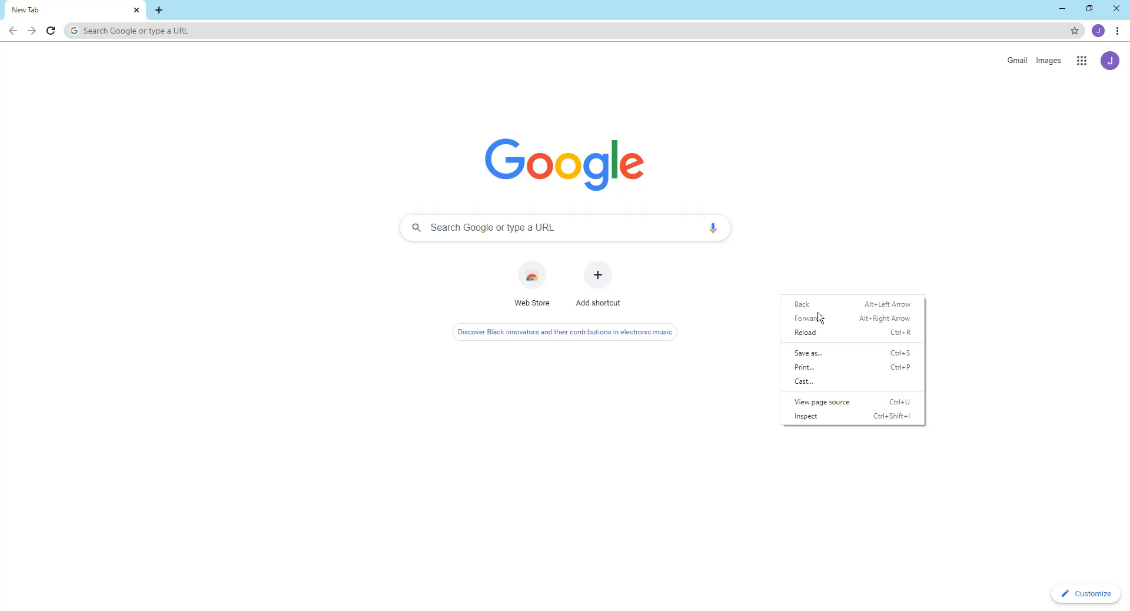
mouse_move(822, 423)
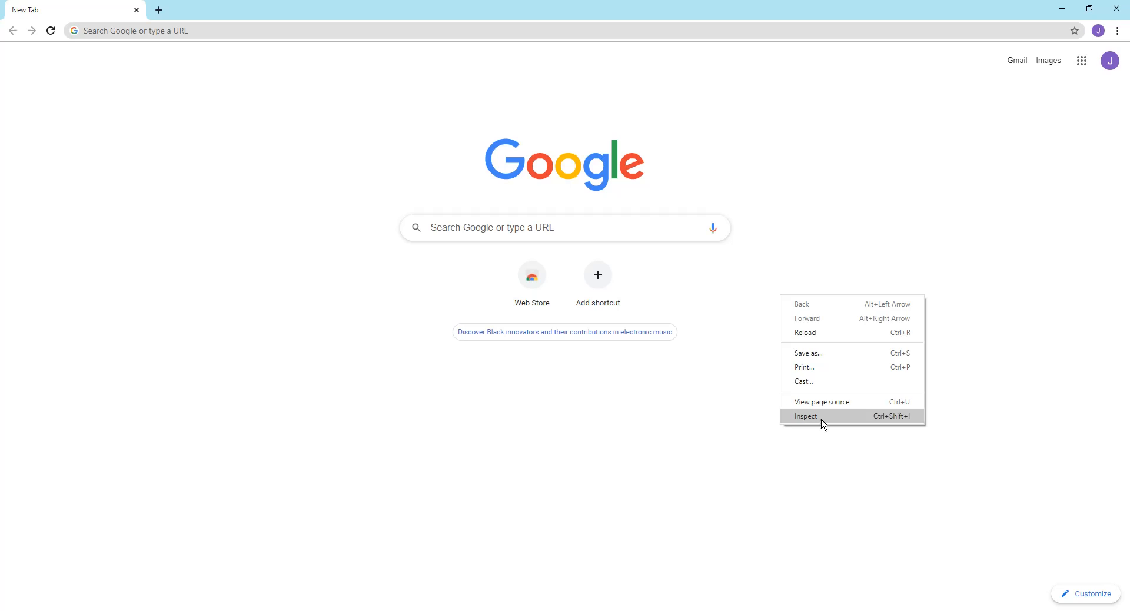
left_click(805, 416)
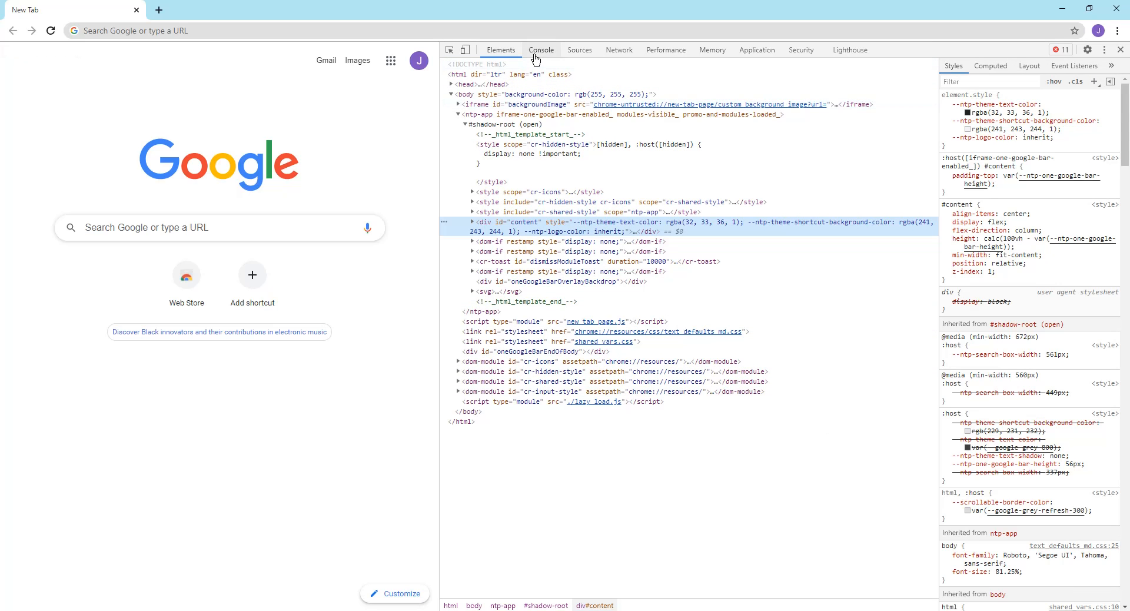
left_click(540, 50)
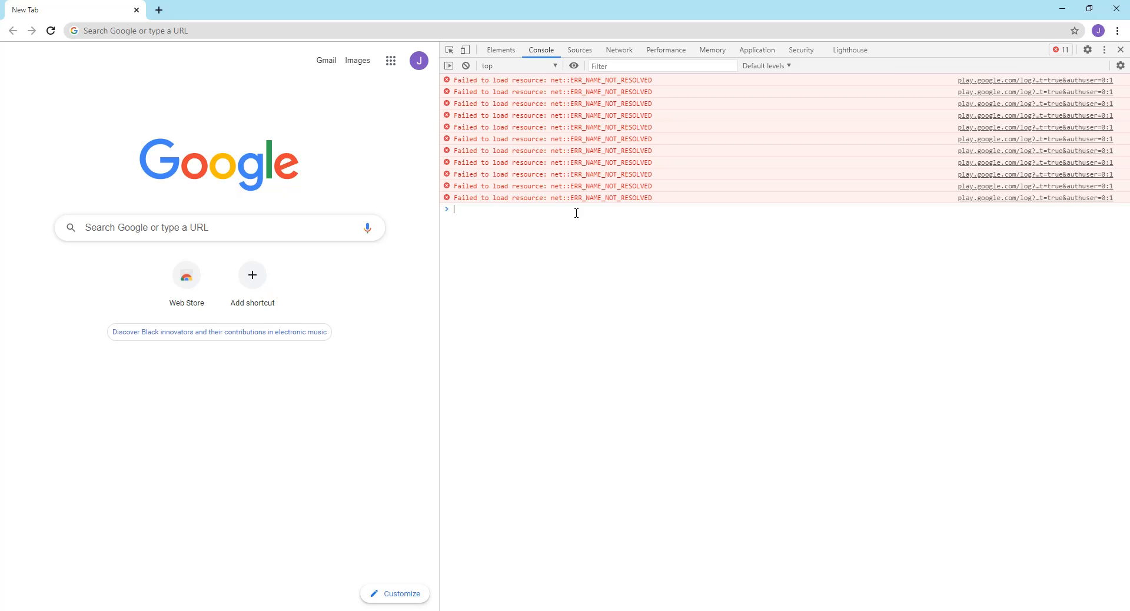
Step: Run console.log("Hello, World!"); in the Console to print Hello, World!
type("console.log(")
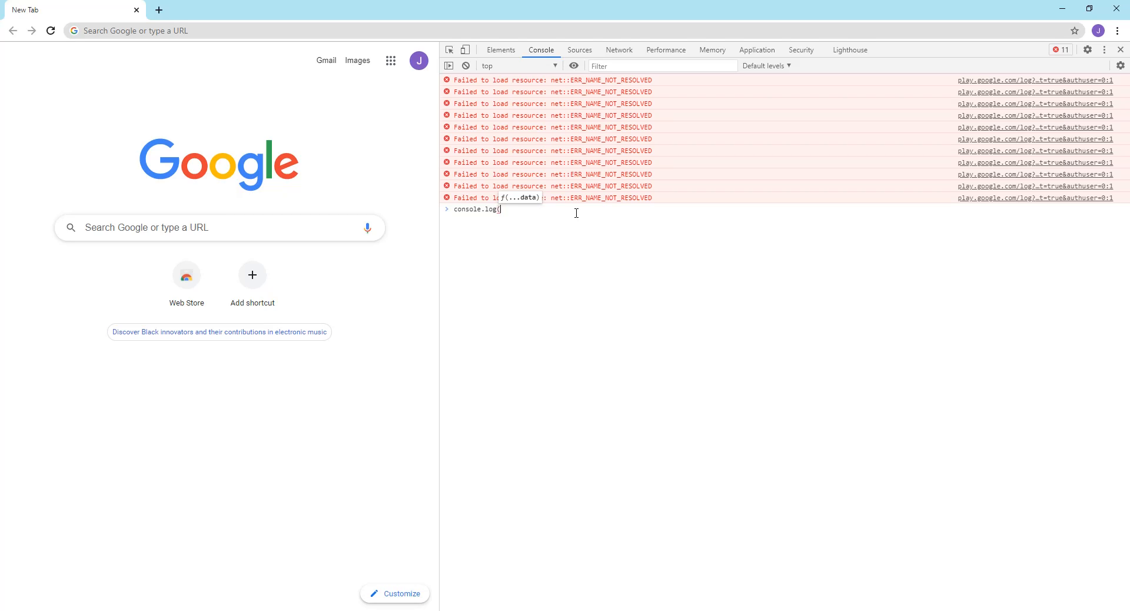
mouse_move(587, 210)
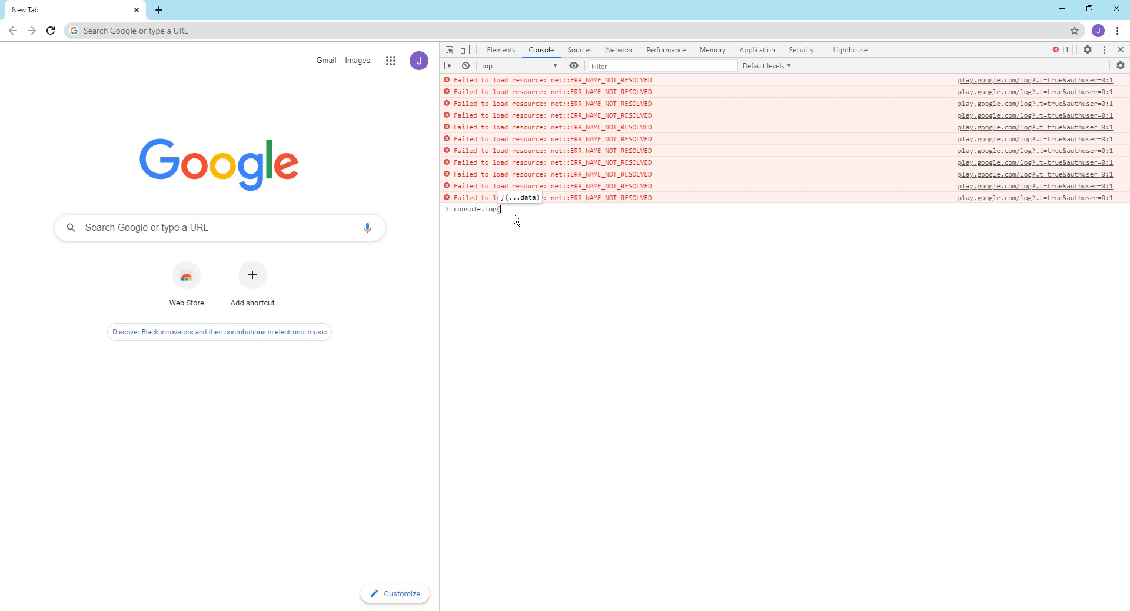
mouse_move(513, 211)
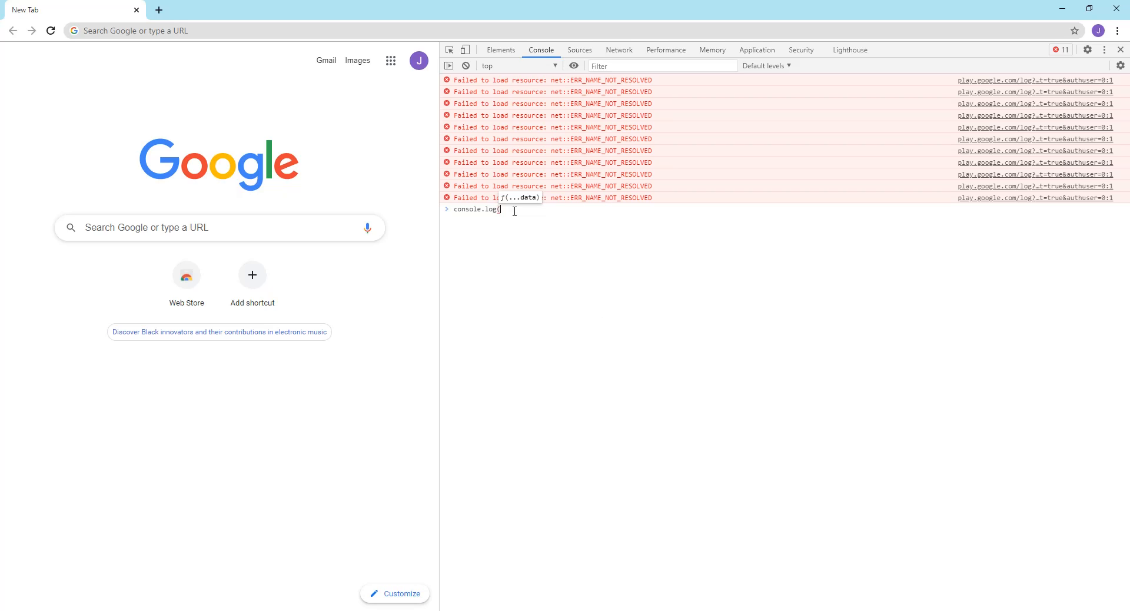
type("\"")
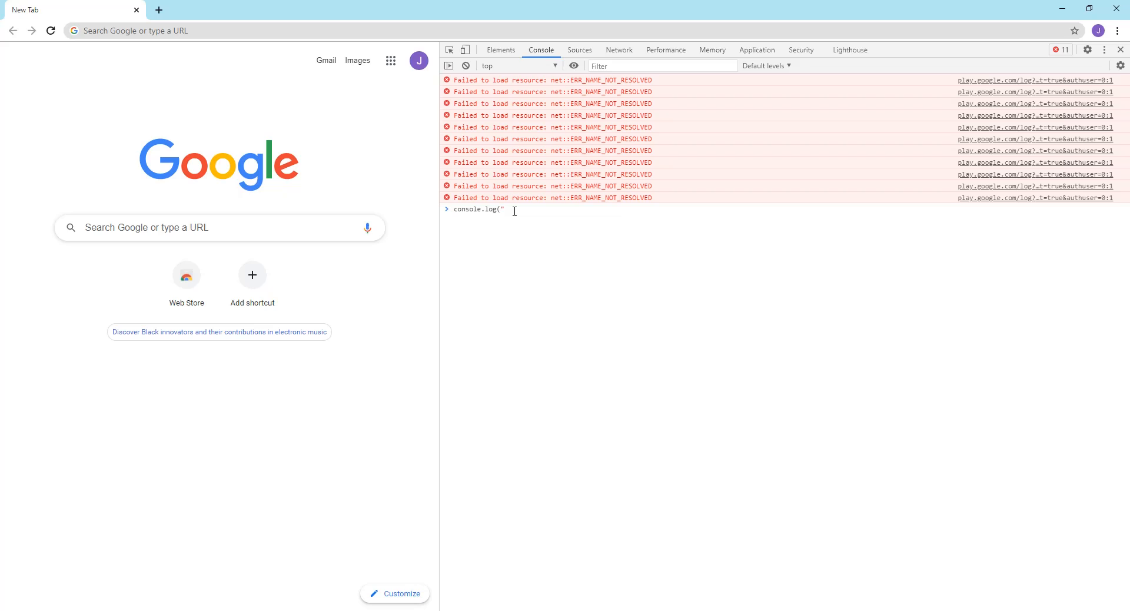
type("Hello, W")
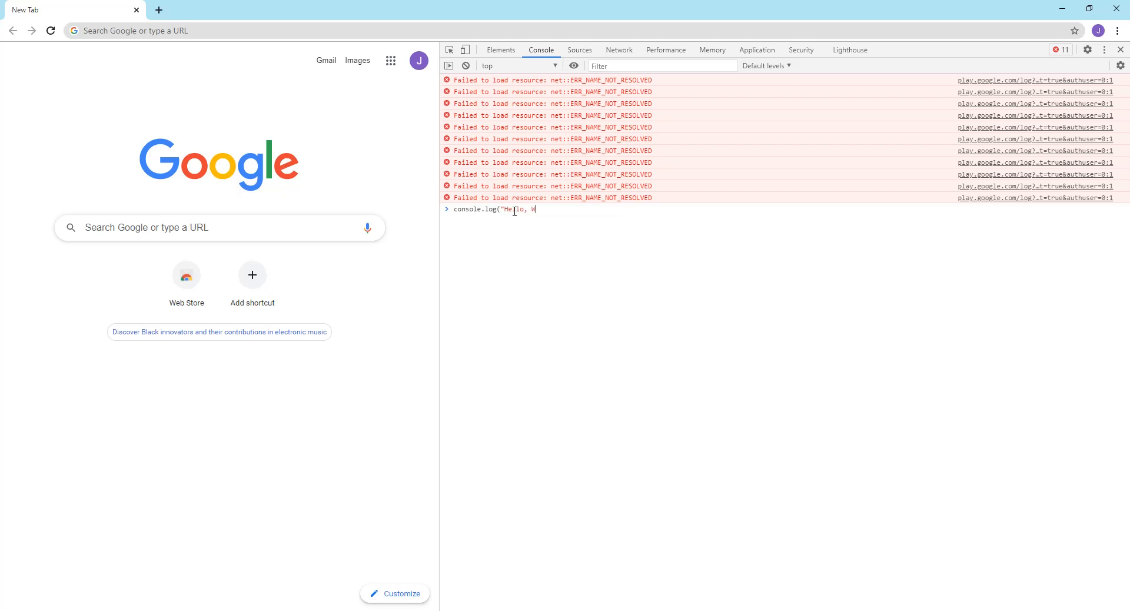
type("orld!")
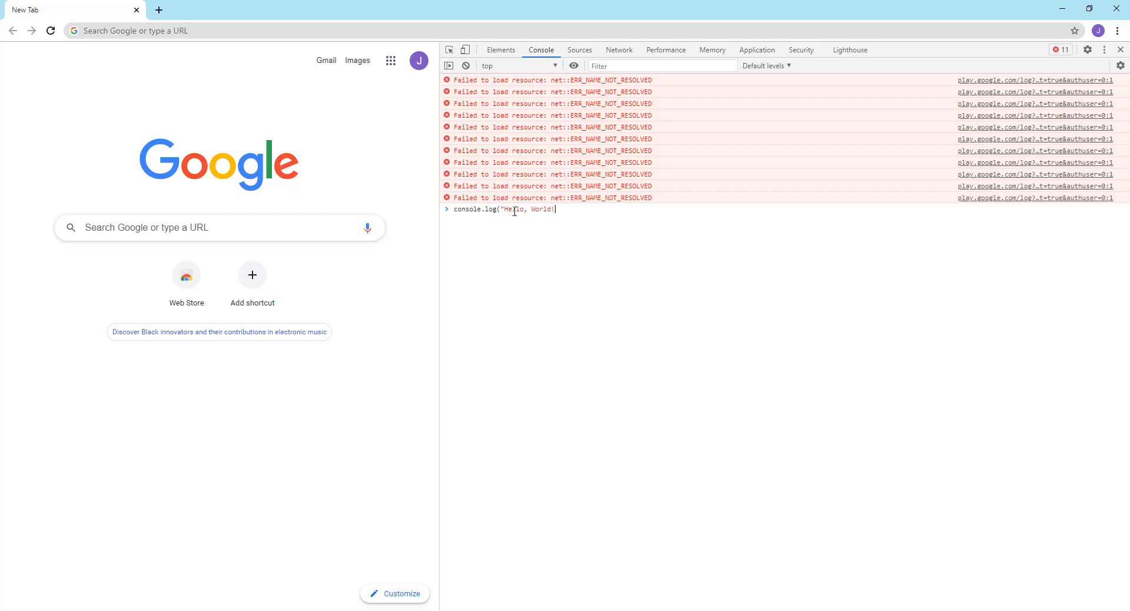
type(")")
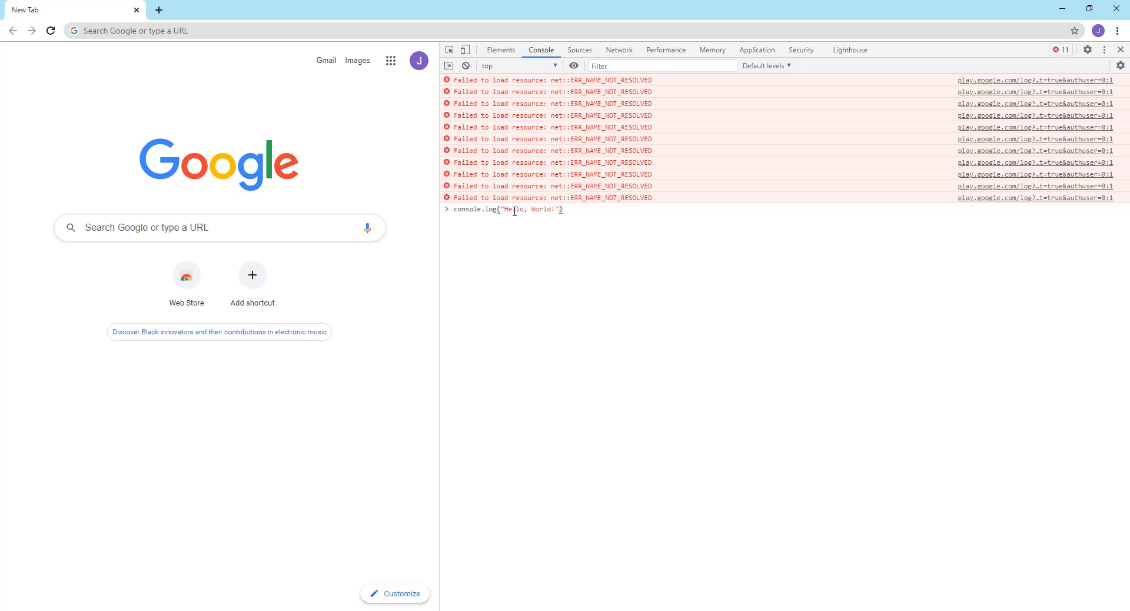
type(";")
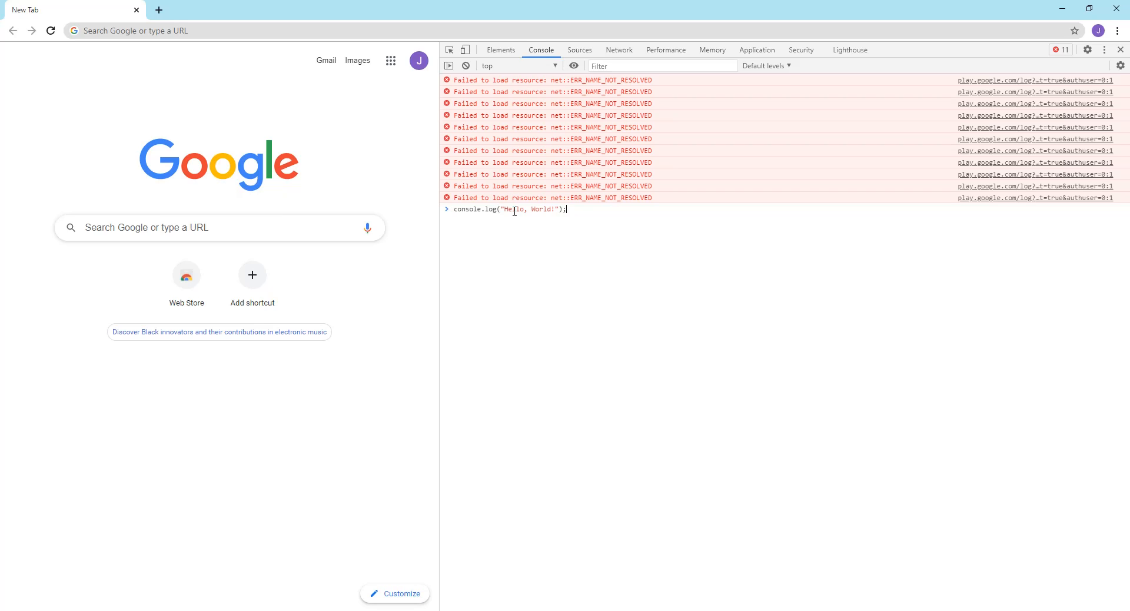
key("Enter")
type("alert")
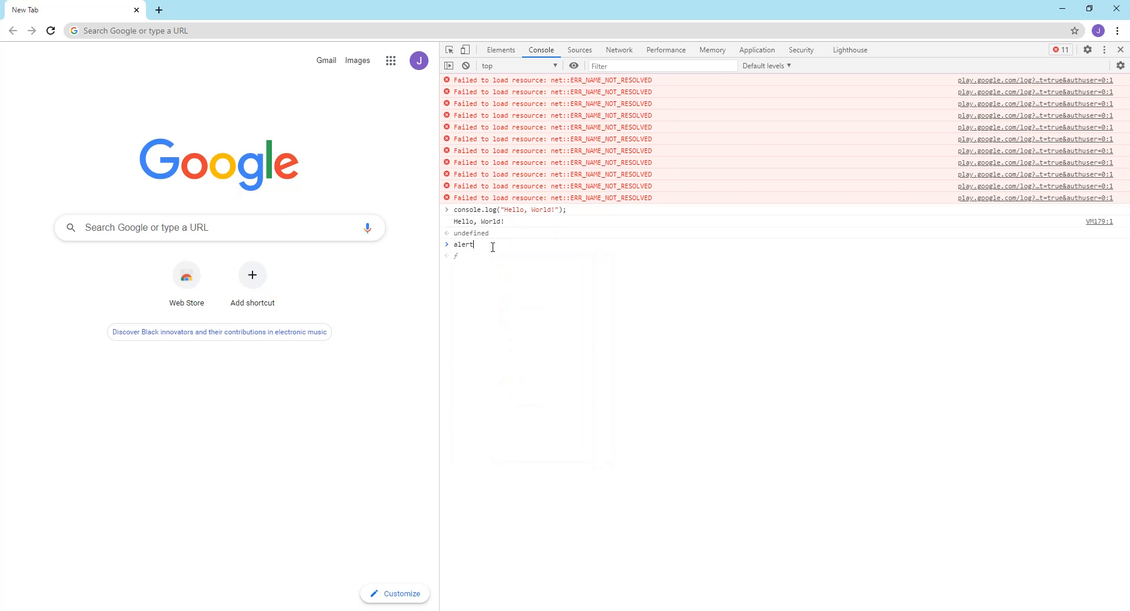
Step: Execute alert(); and dismiss the empty alert dialog with OK
type("();")
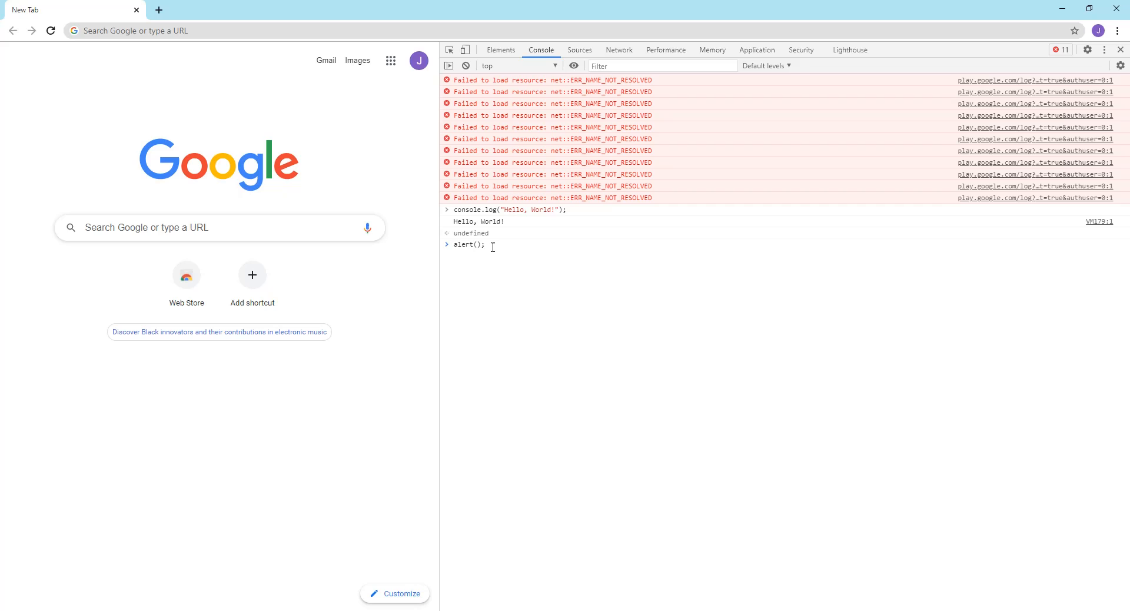
key("Enter")
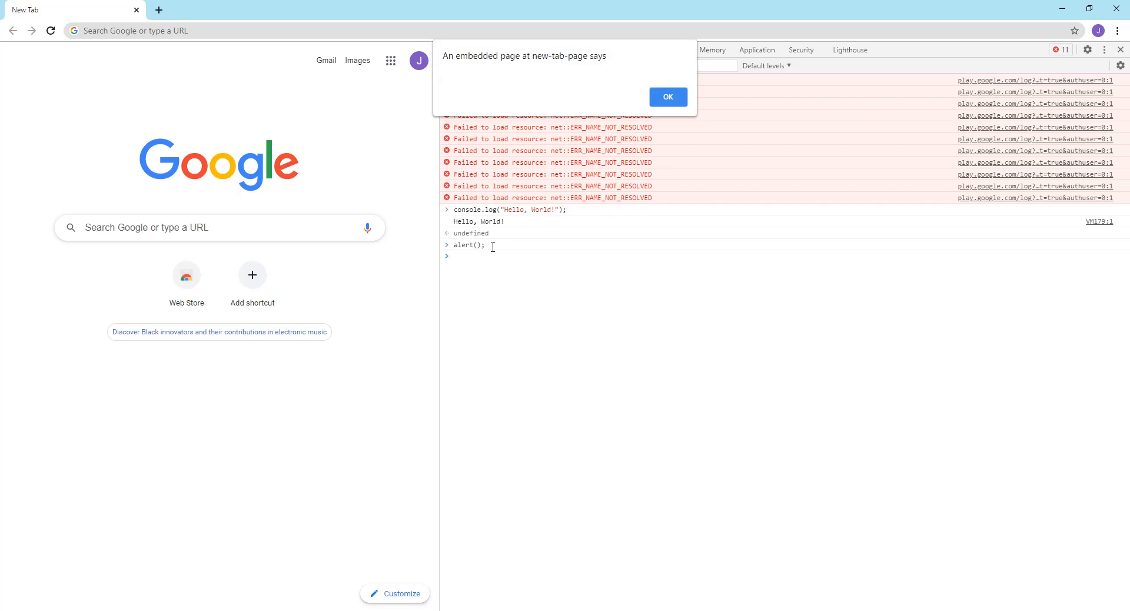
mouse_move(597, 59)
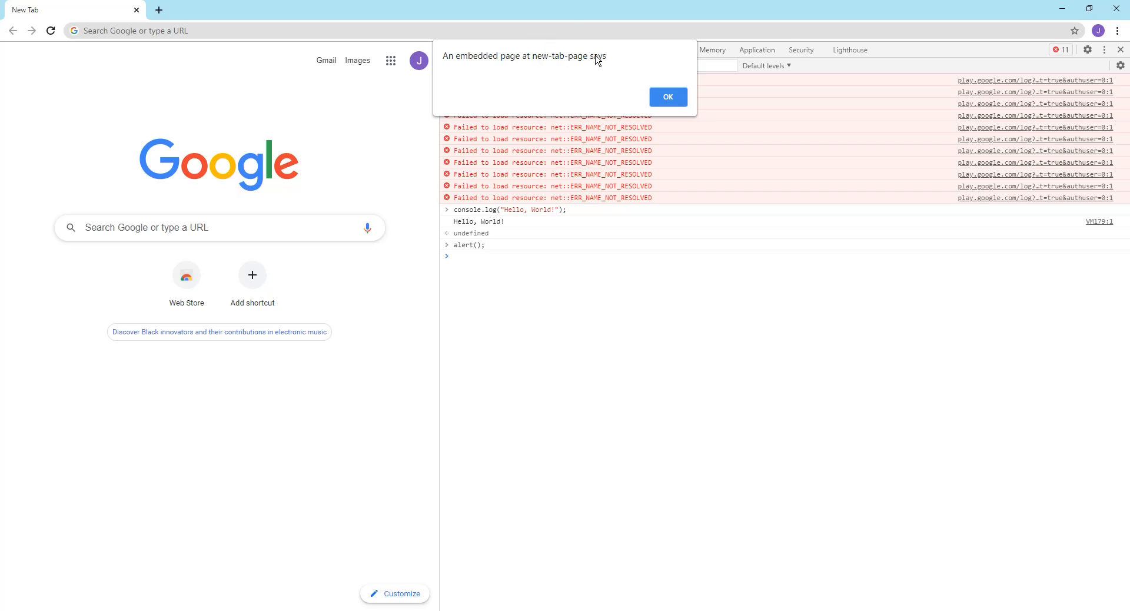
mouse_move(511, 87)
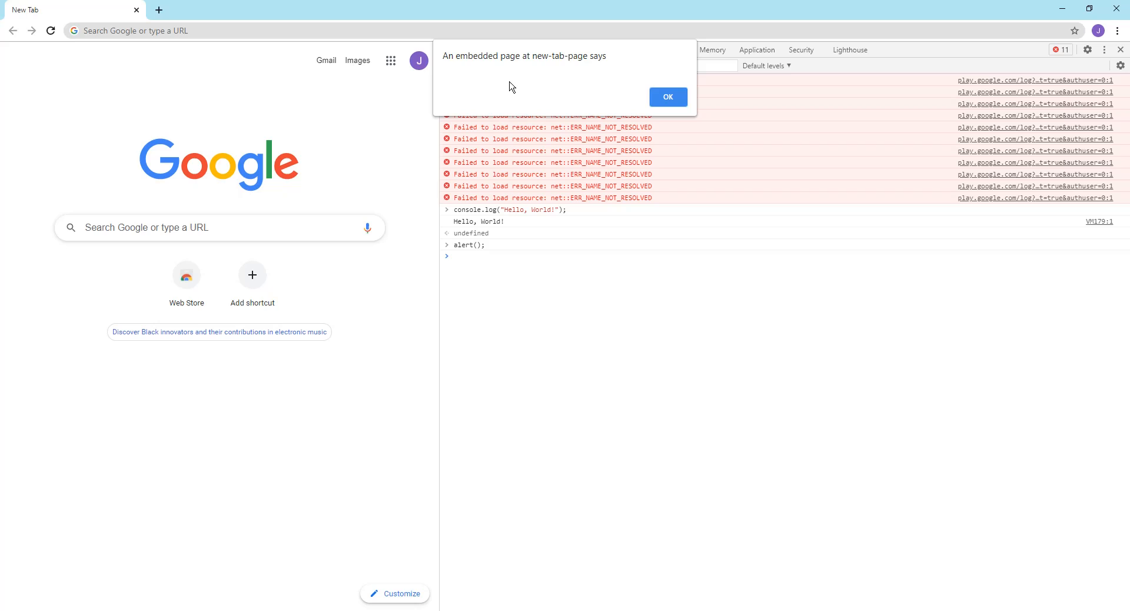
left_click(666, 97)
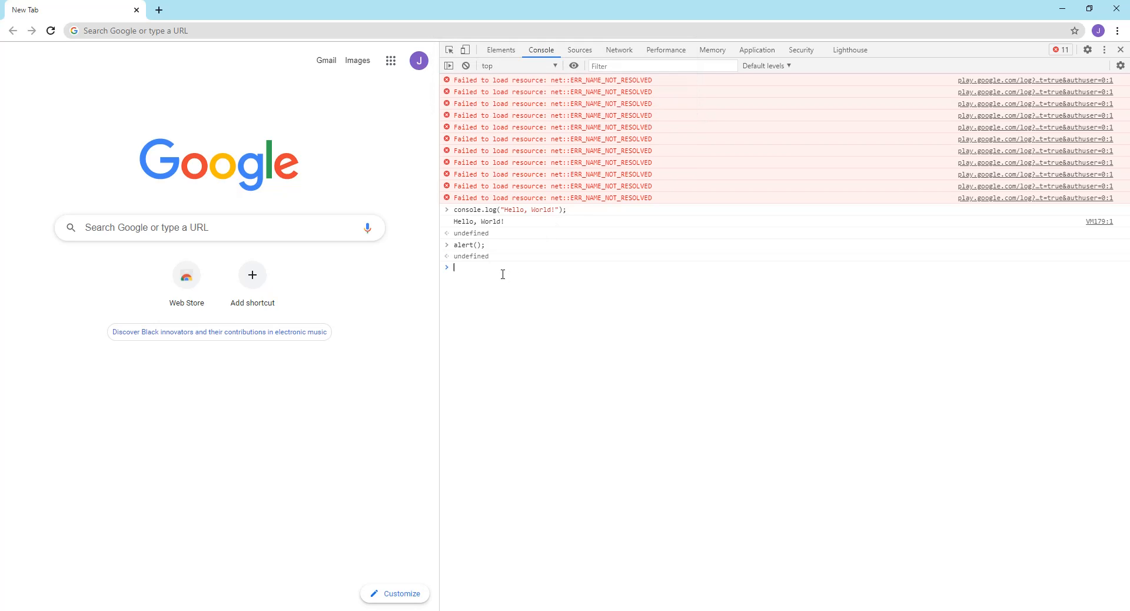
Step: Execute alert("hello, World"); and close the resulting alert with OK
type("alert(\"hello")
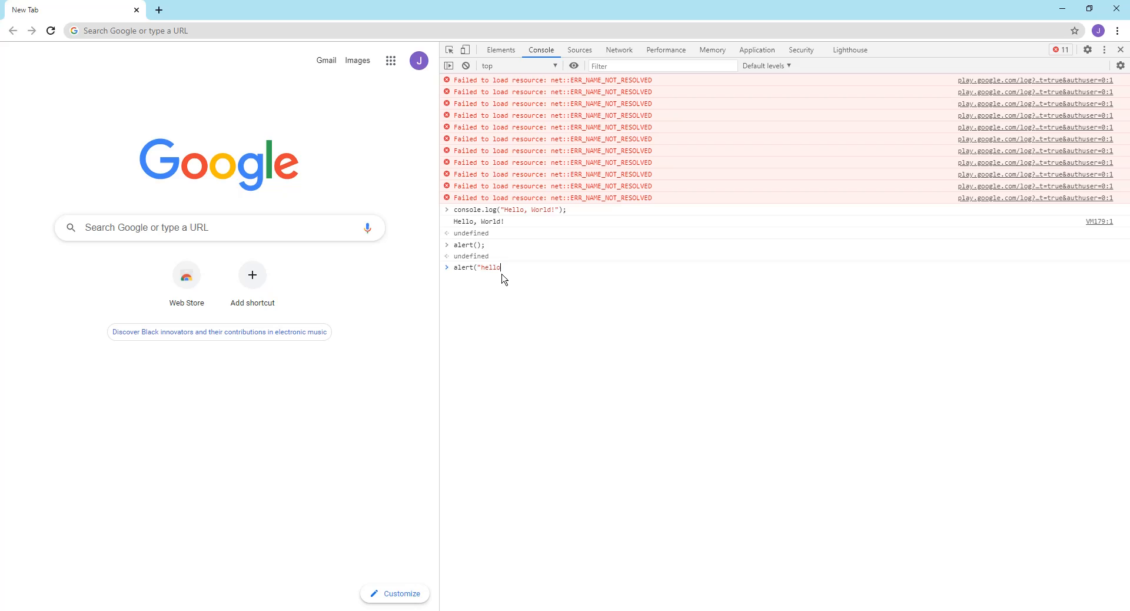
type(", World\");")
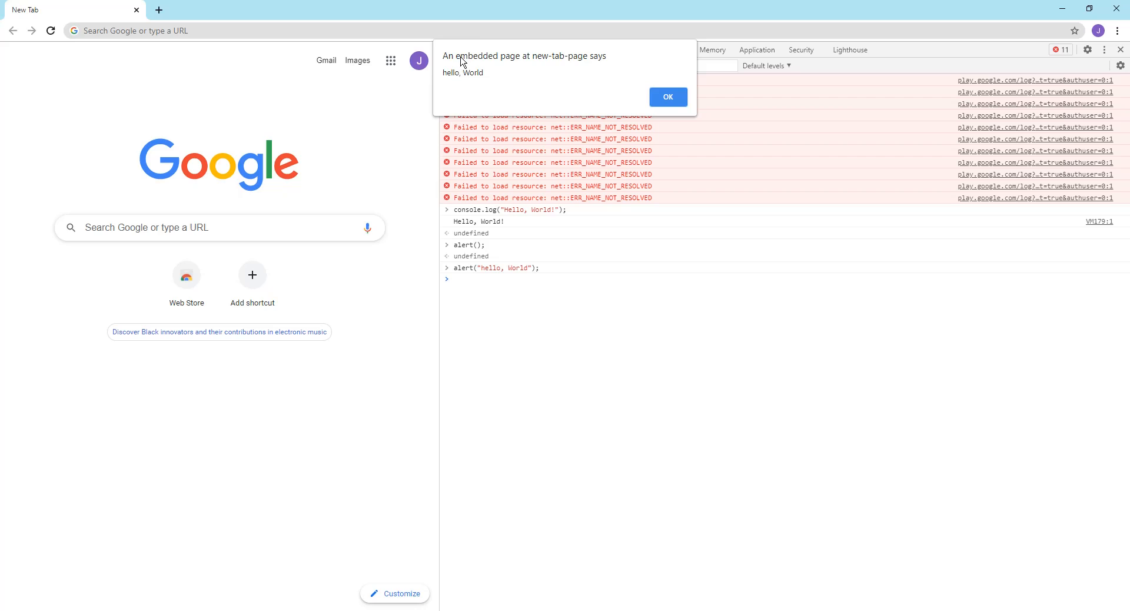
mouse_move(637, 94)
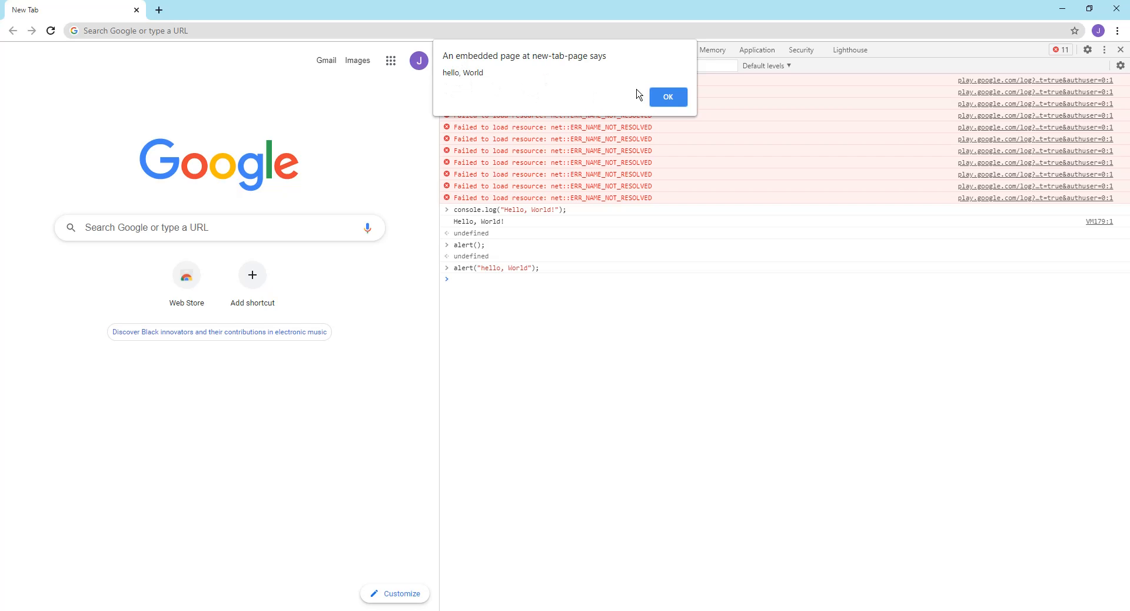
left_click(667, 96)
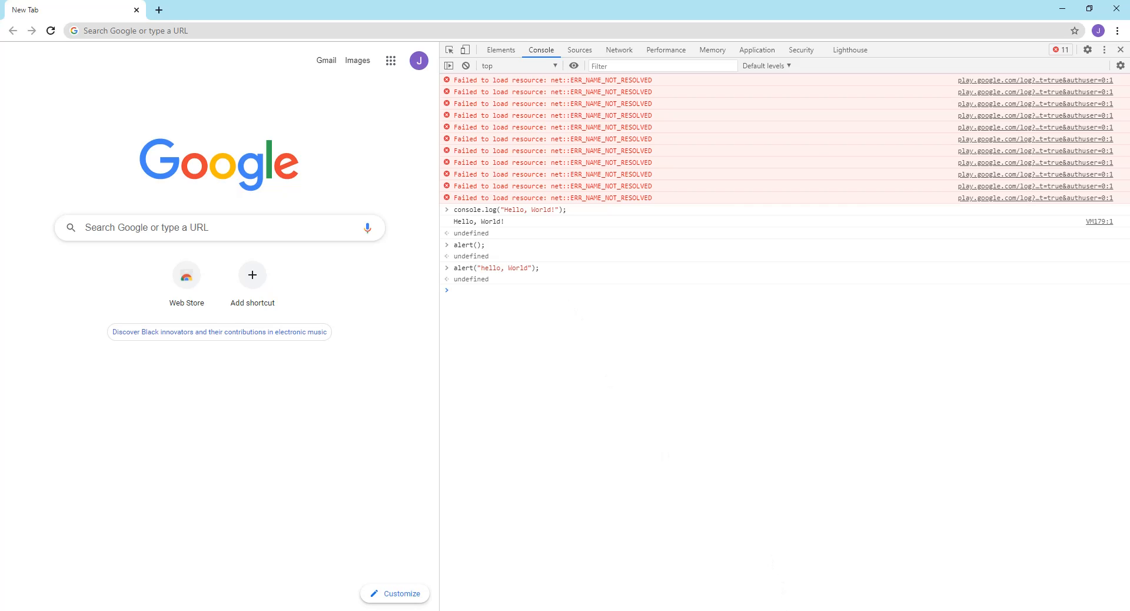
mouse_move(909, 550)
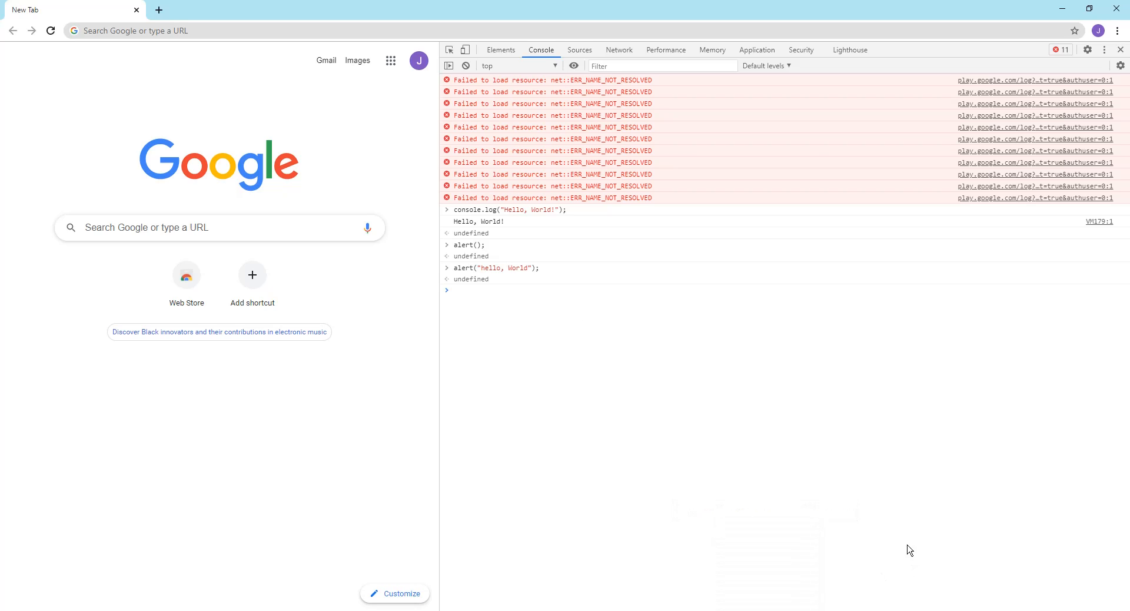
mouse_move(795, 540)
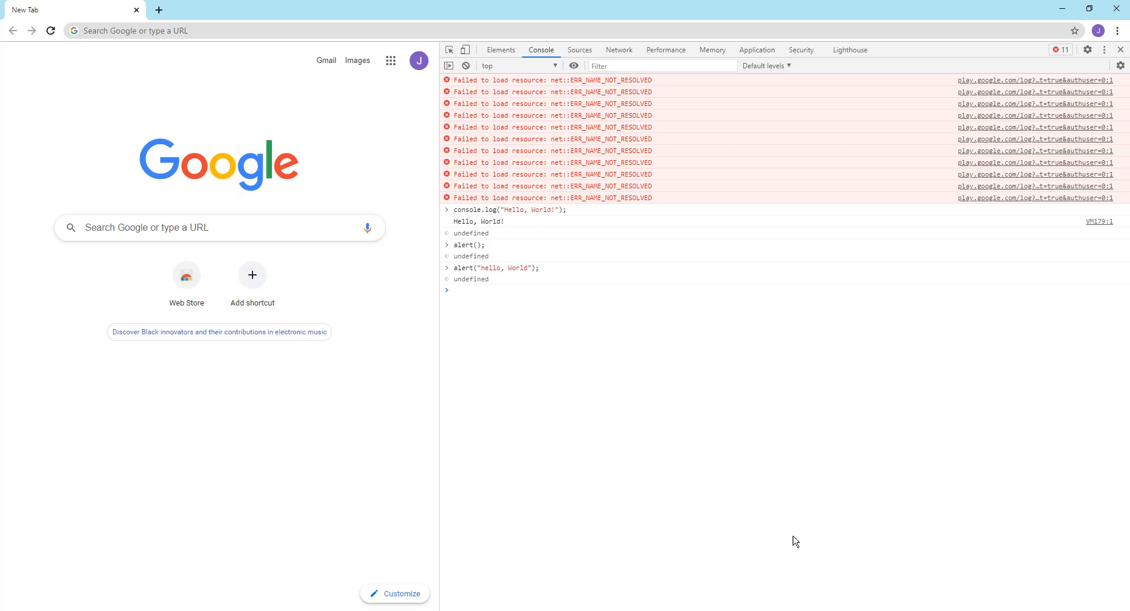